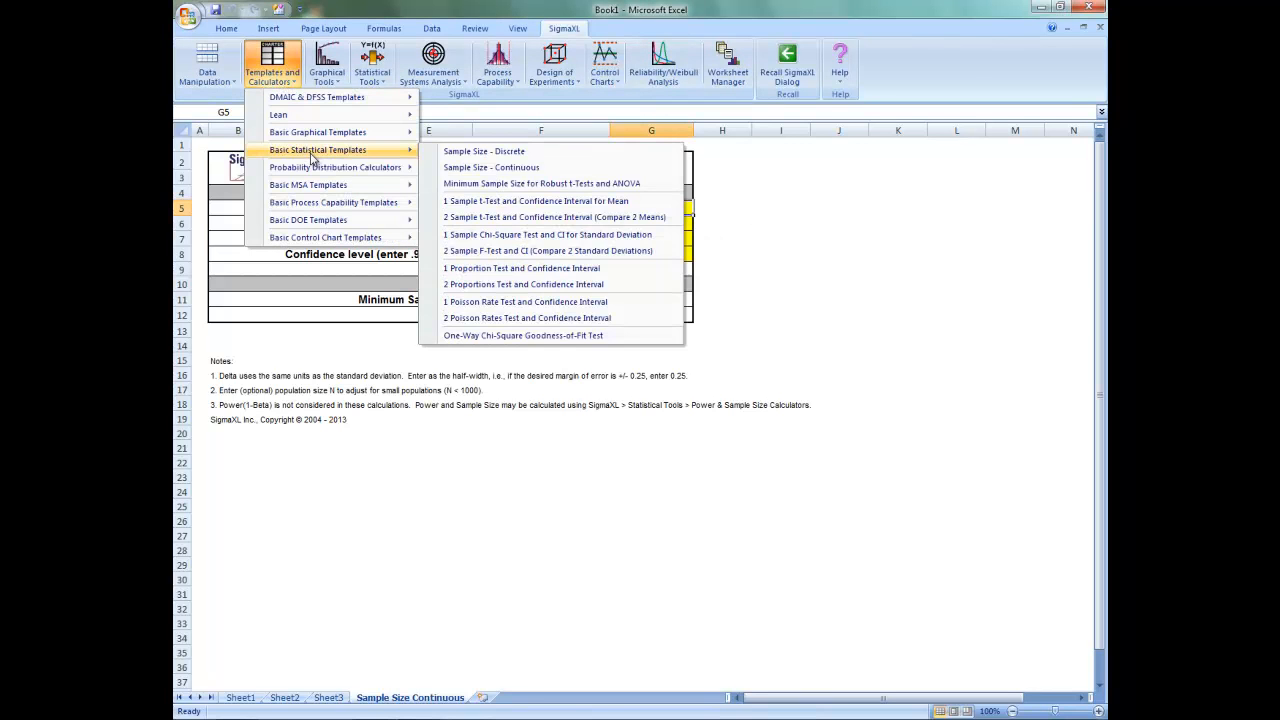
{"action": "mouse_move", "coordinate": [536, 168]}
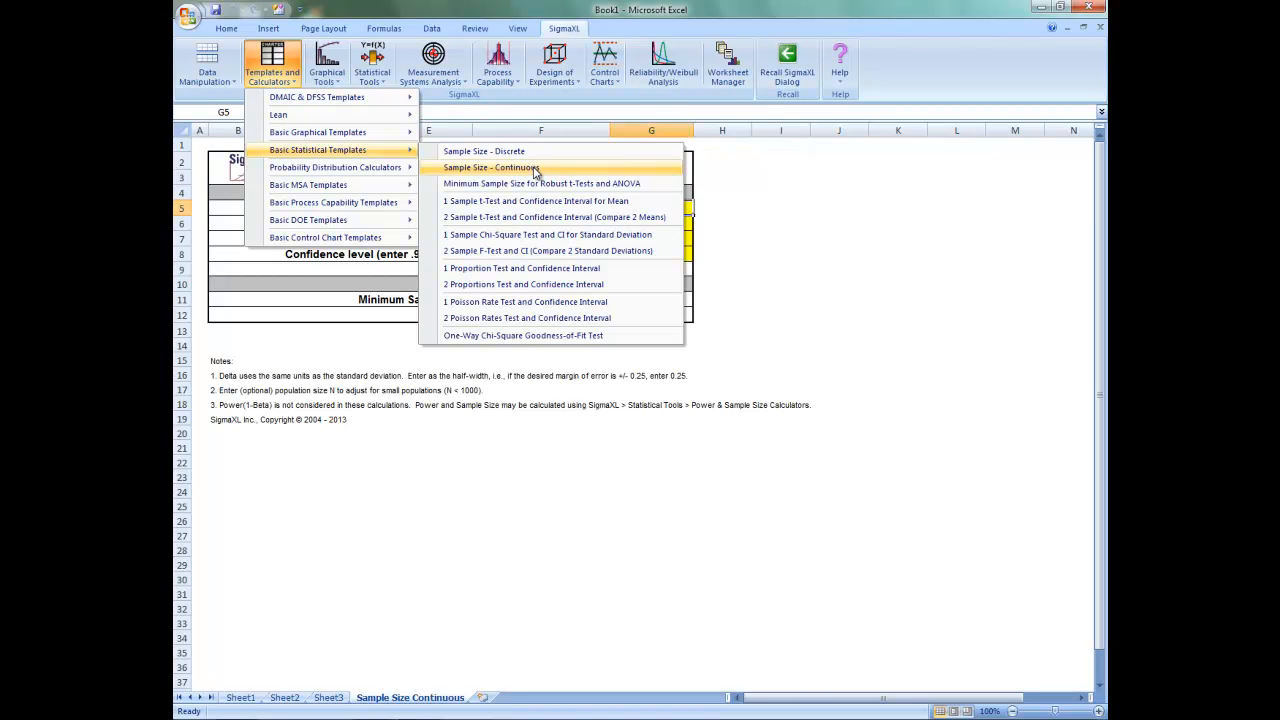
Insert the Sample Size – Continuous calculator as a new worksheet showing default inputs and minimum sample size 62
{"action": "left_click", "coordinate": [492, 168]}
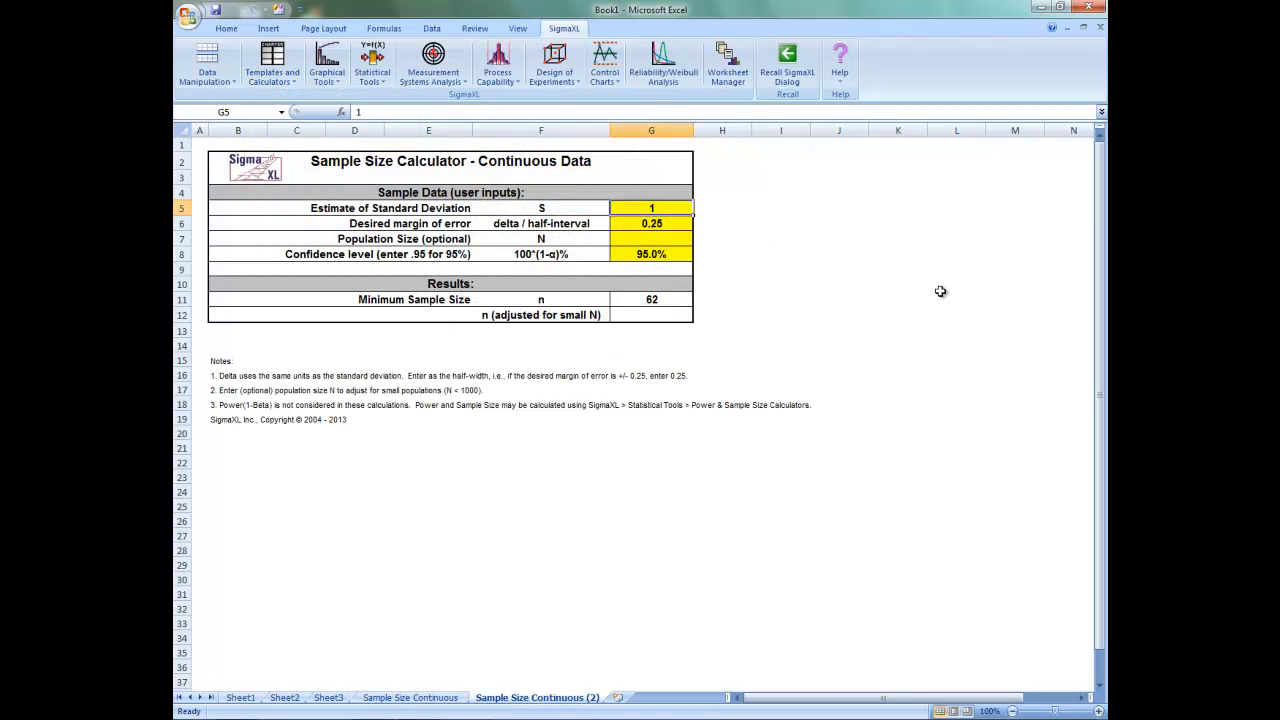
{"action": "mouse_move", "coordinate": [932, 296]}
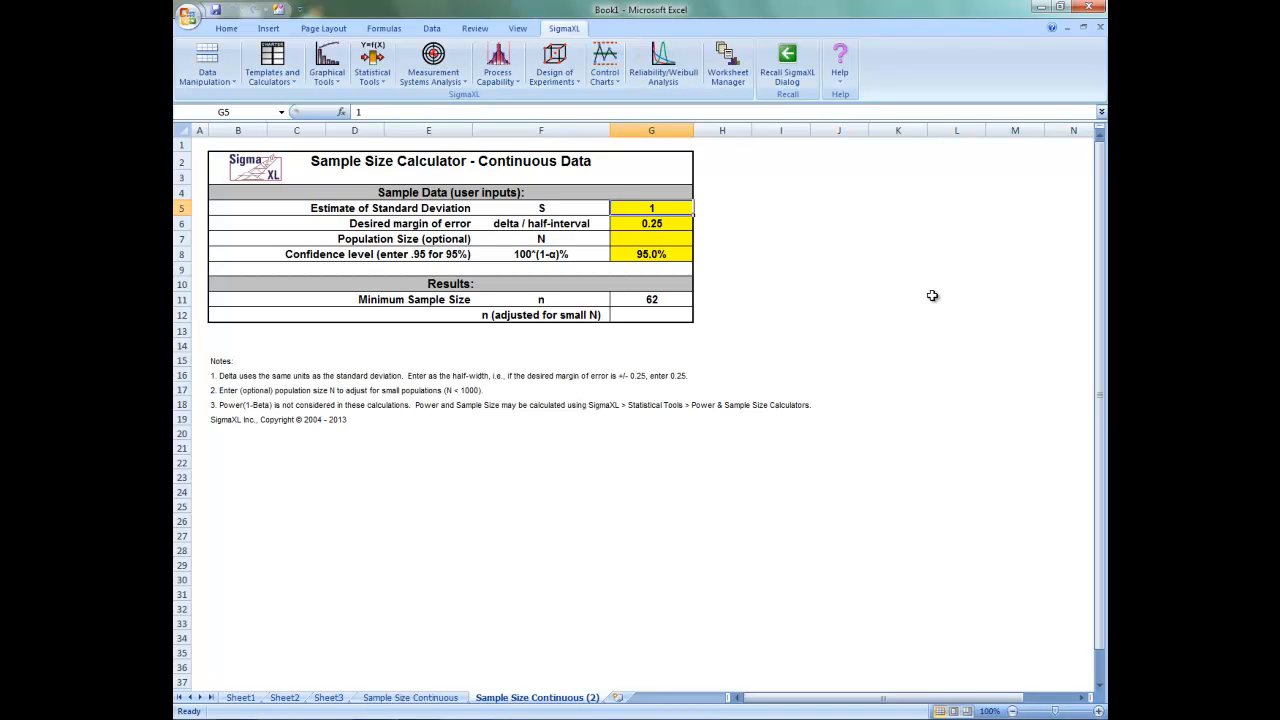
{"action": "left_click", "coordinate": [652, 238]}
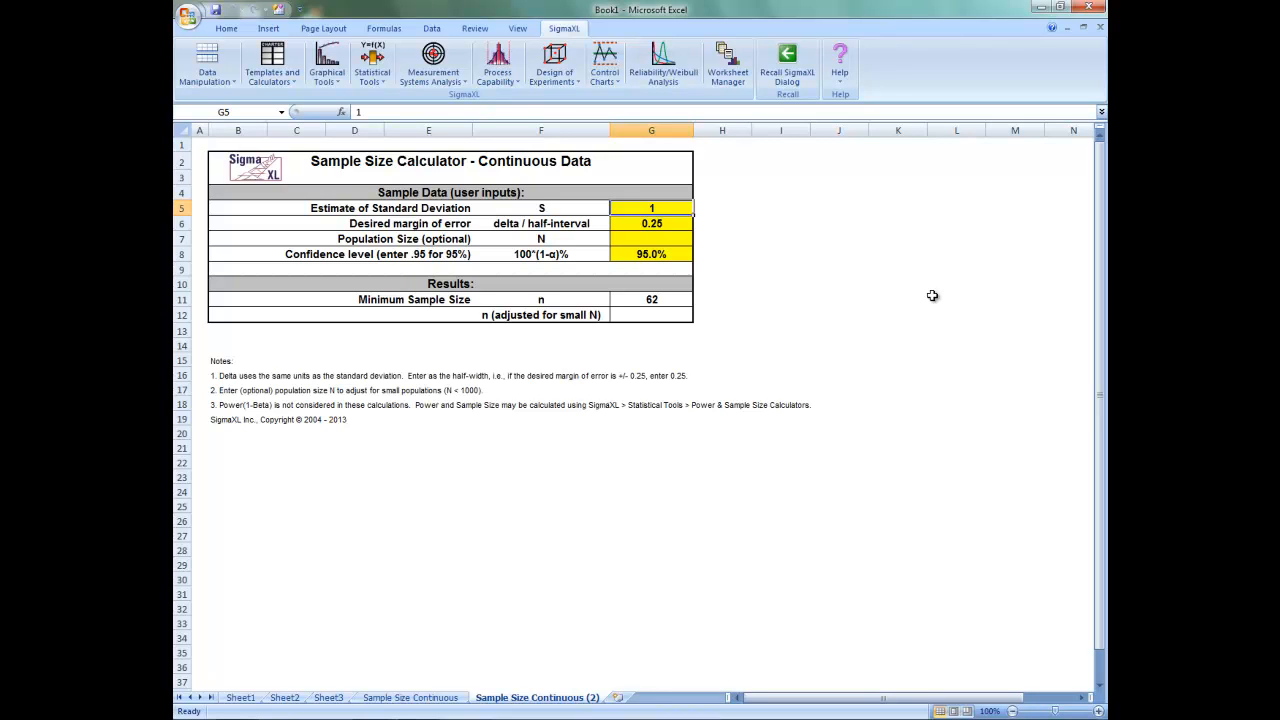
{"action": "mouse_move", "coordinate": [884, 324]}
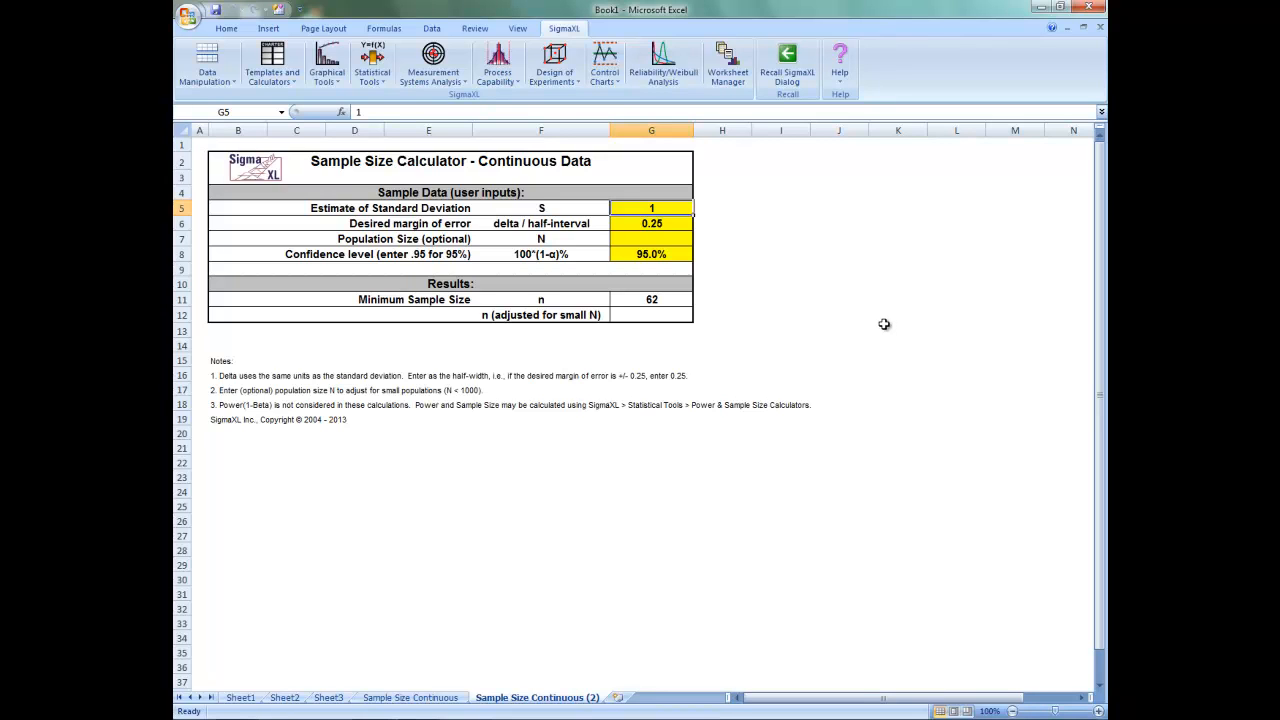
{"action": "mouse_move", "coordinate": [890, 332]}
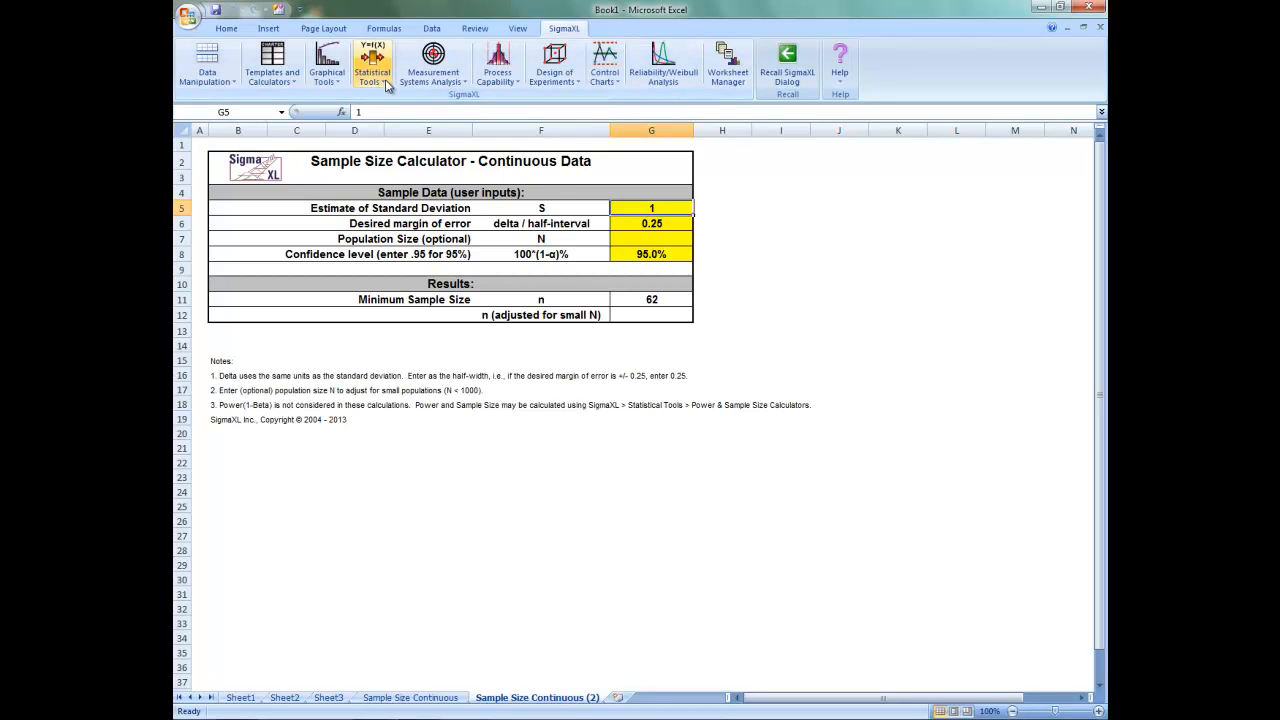
Show the Power & Sample Size Calculators list under SigmaXL Statistical Tools
{"action": "left_click", "coordinate": [372, 64]}
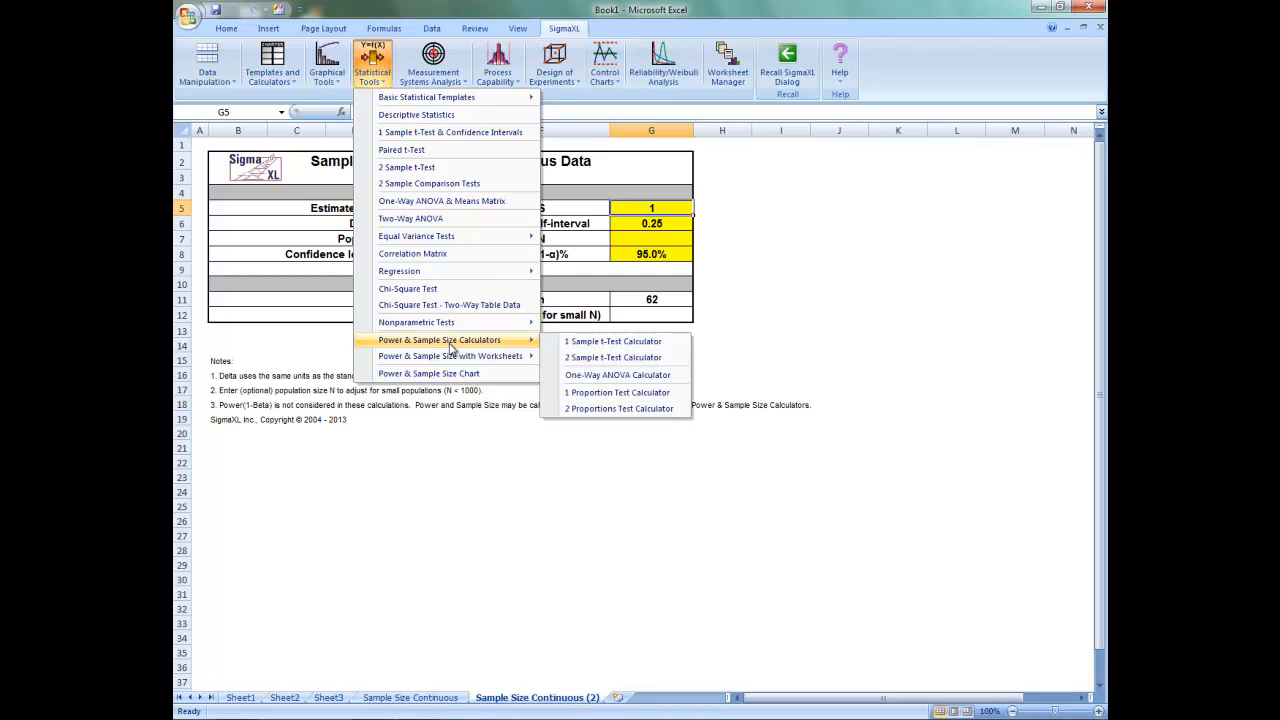
{"action": "mouse_move", "coordinate": [890, 446]}
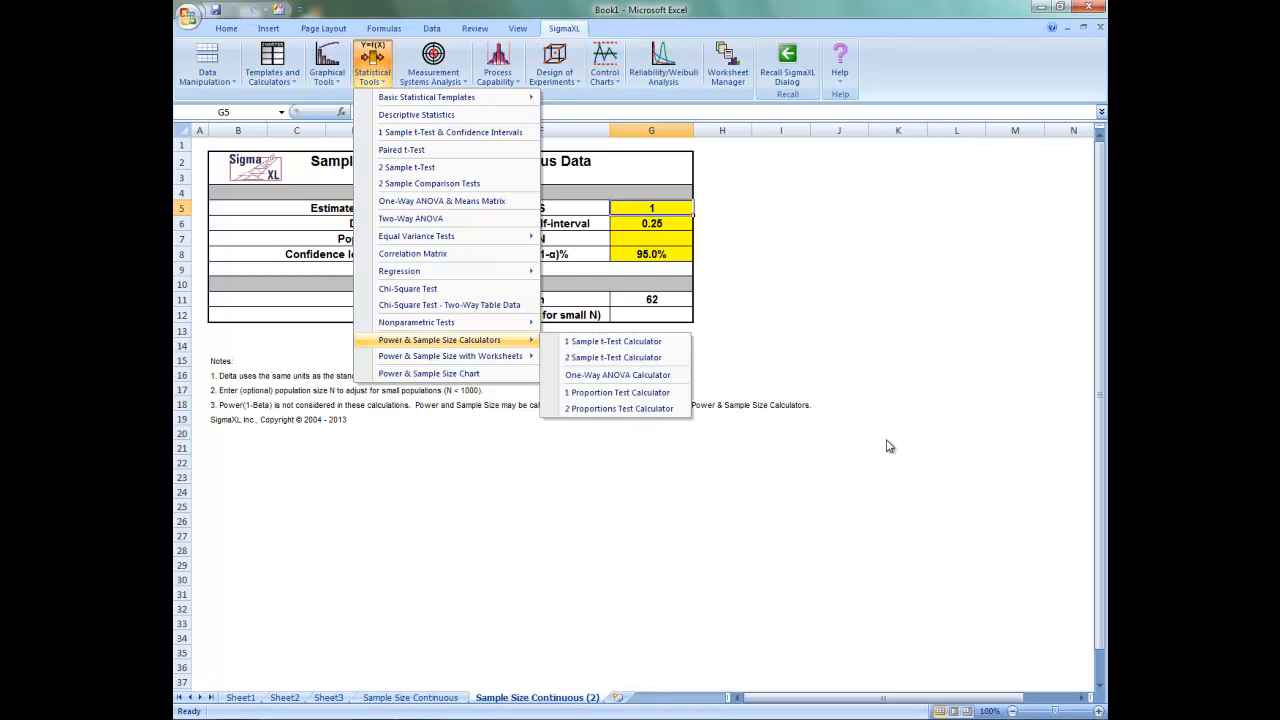